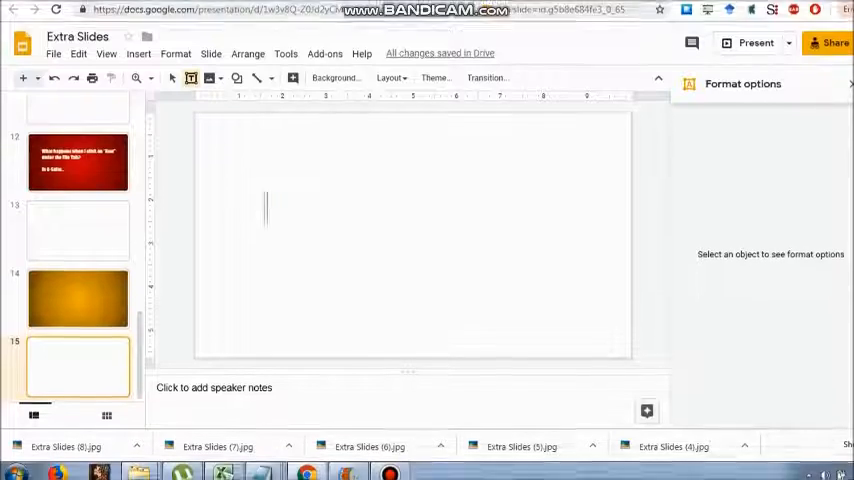
Add a text box reading 'HOW TO WATERMARK A SLIDE?' to slide 15 at 30-point size
left_click_drag(266, 196, 290, 240)
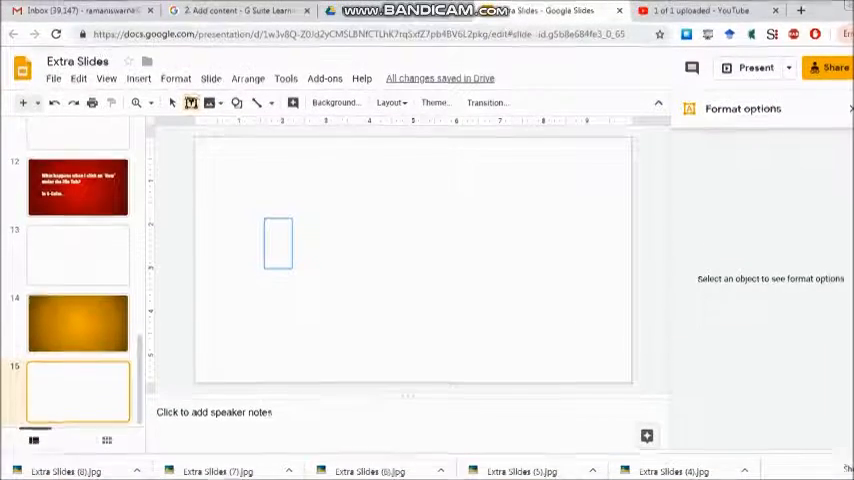
left_click(278, 243)
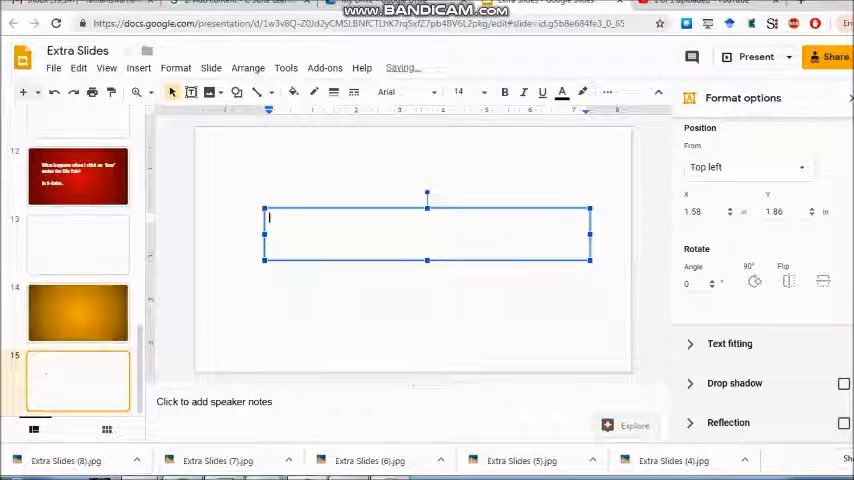
type("HOW TO")
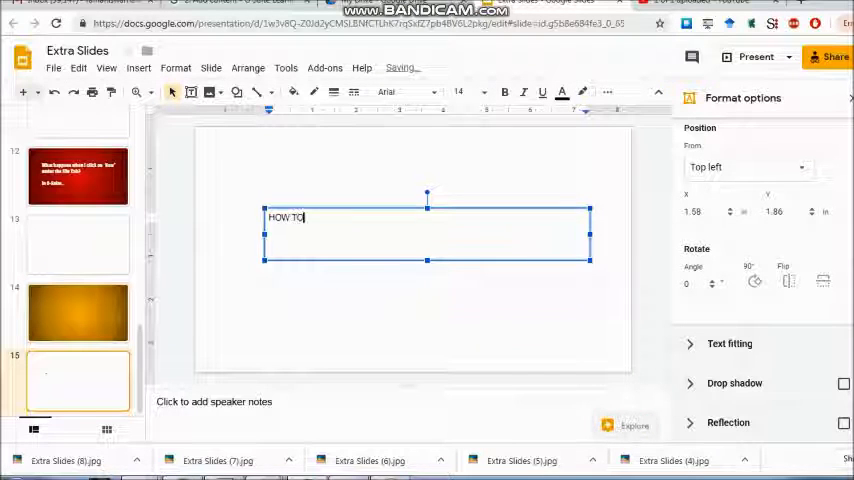
type("WATERMARK A")
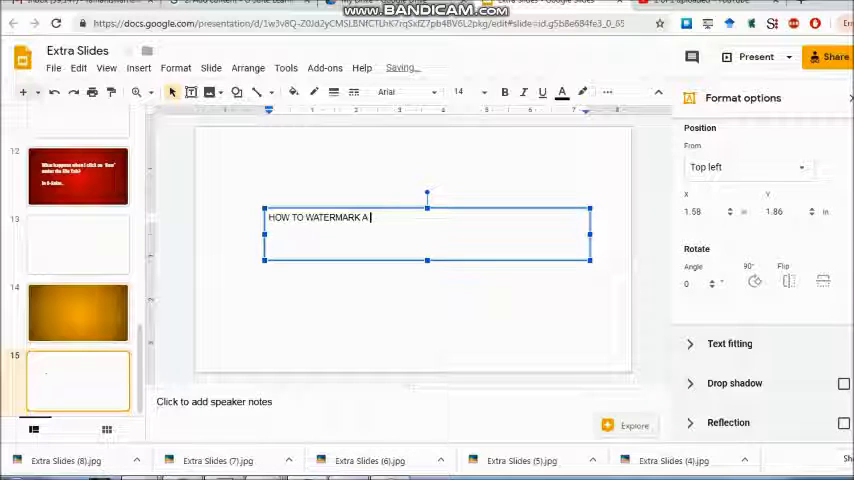
type("SLIDE")
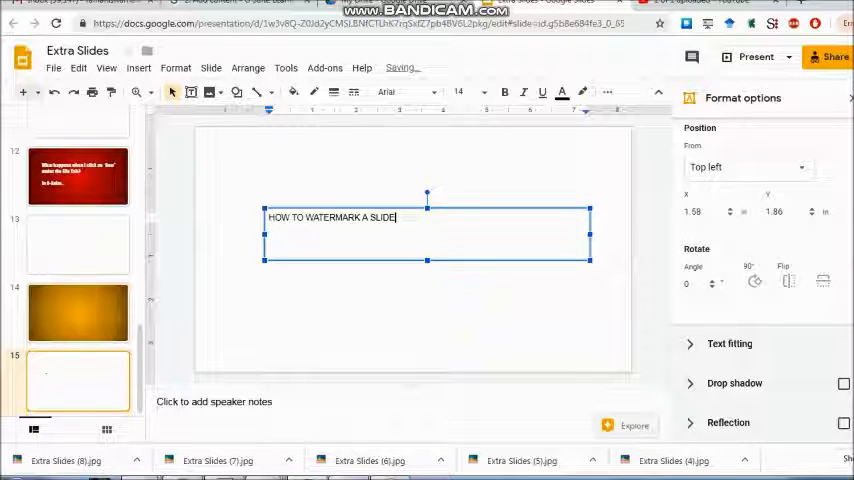
type("?")
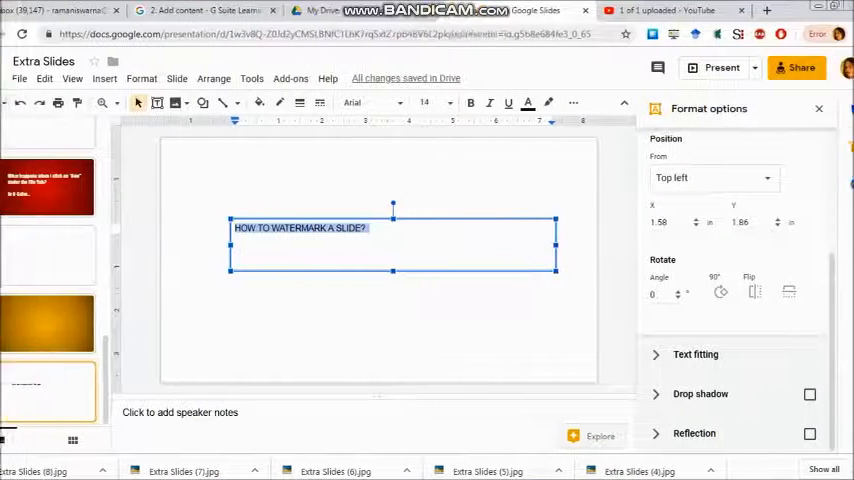
left_click(419, 90)
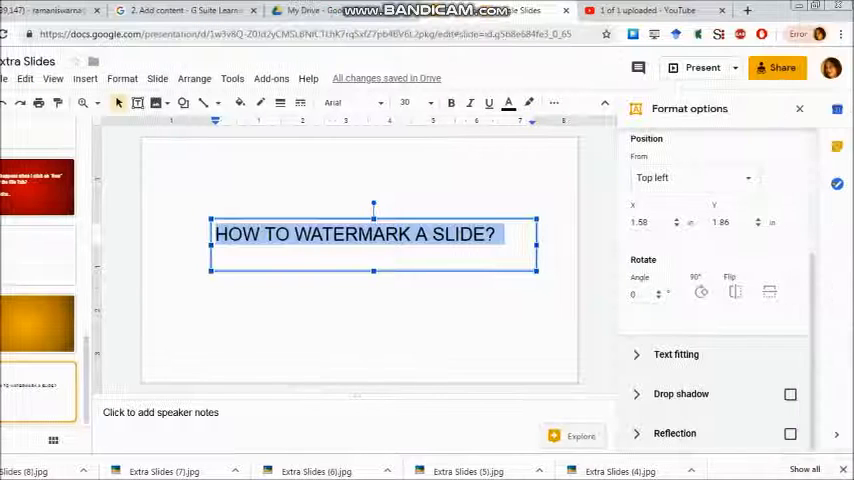
Change the HOW TO WATERMARK A SLIDE? text colour to light grey
left_click(508, 102)
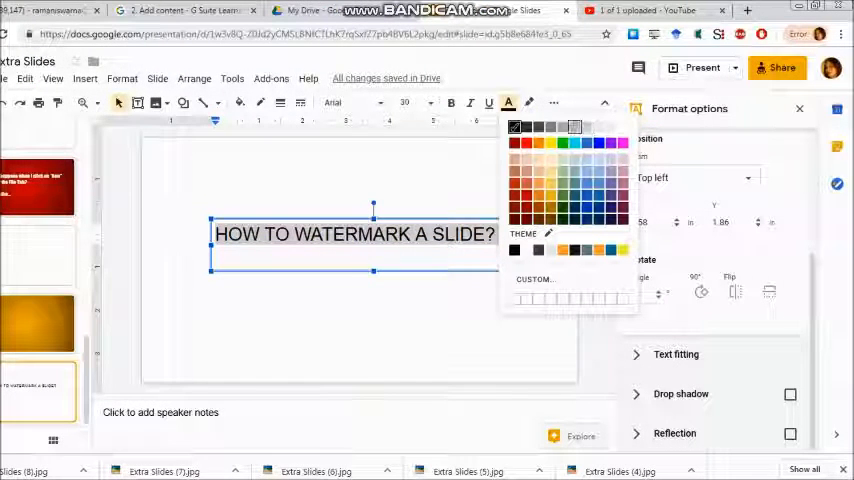
left_click(515, 126)
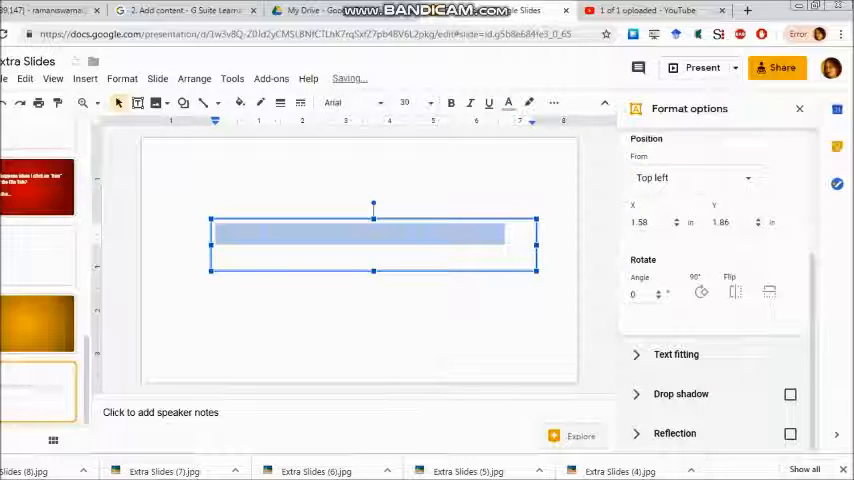
left_click(508, 102)
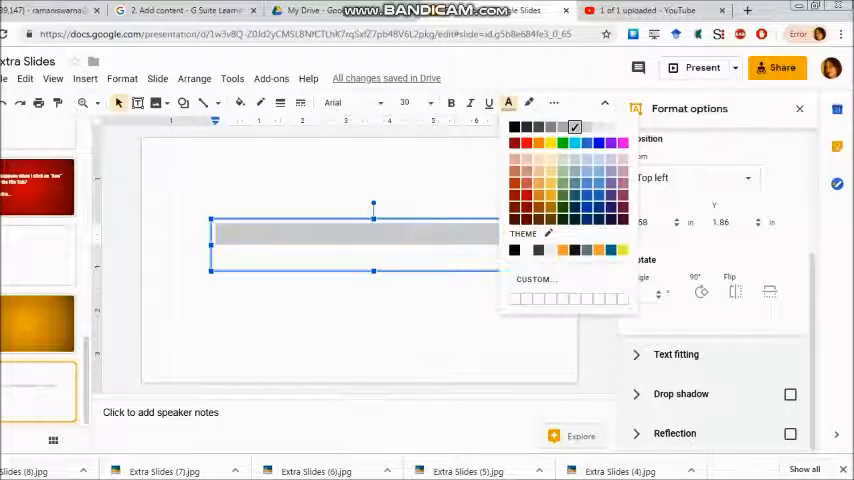
left_click(516, 127)
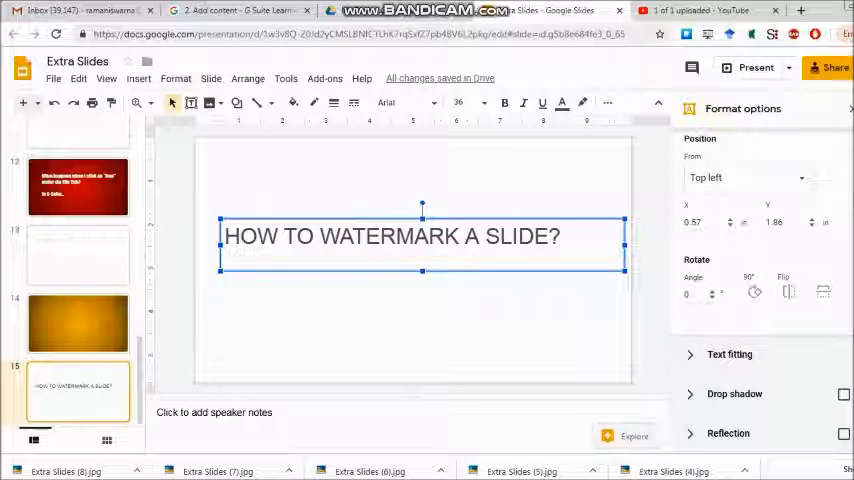
Rotate the title box about 22.5° diagonally and enable Drop shadow
left_click_drag(422, 204, 435, 204)
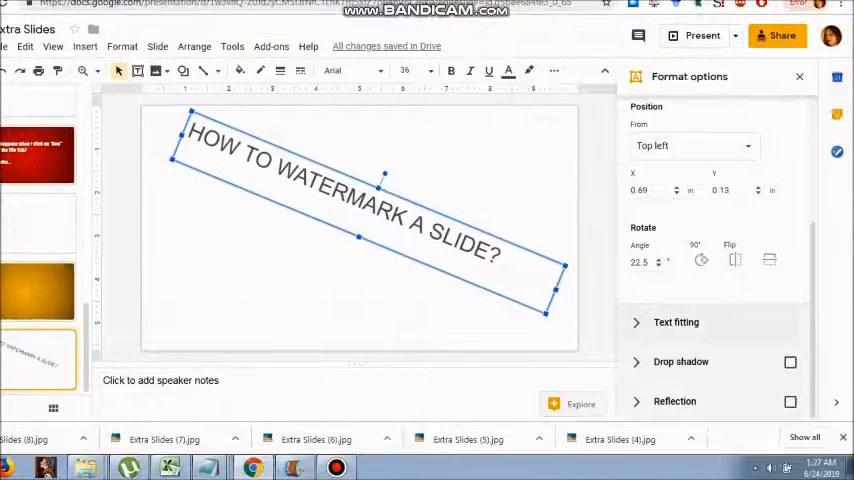
left_click(676, 322)
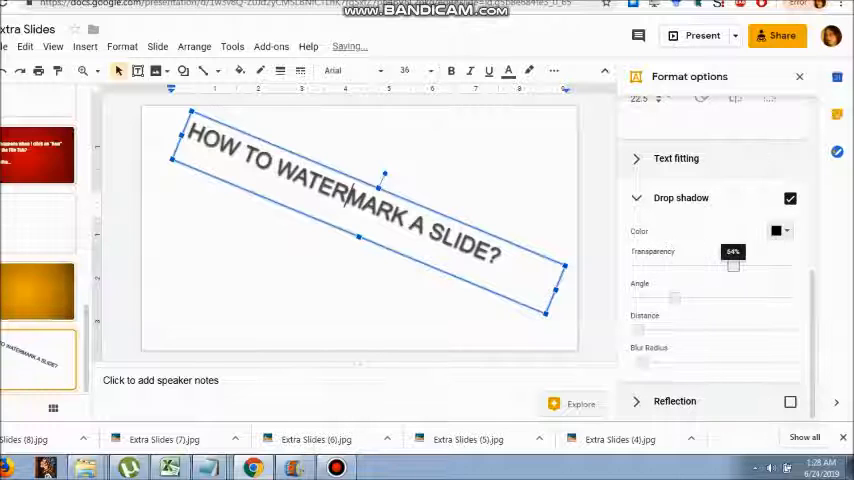
Increase the drop shadow's transparency, add a reflection, and deselect the title
left_click_drag(732, 264, 772, 264)
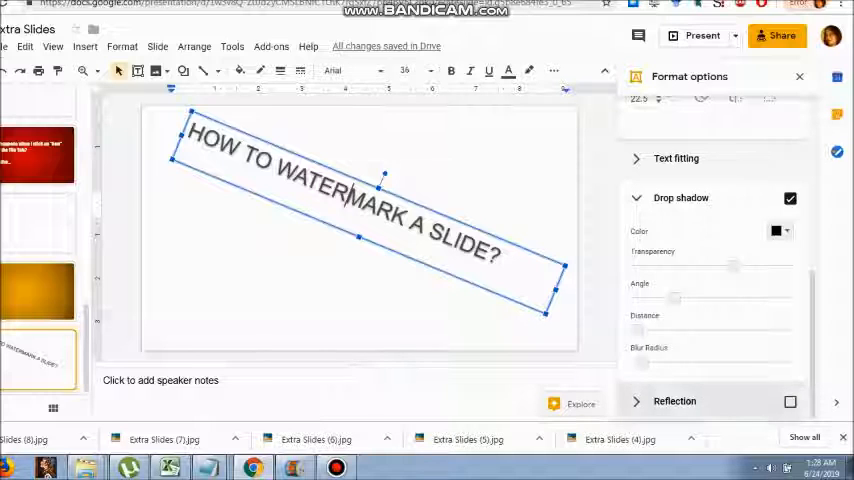
left_click(790, 401)
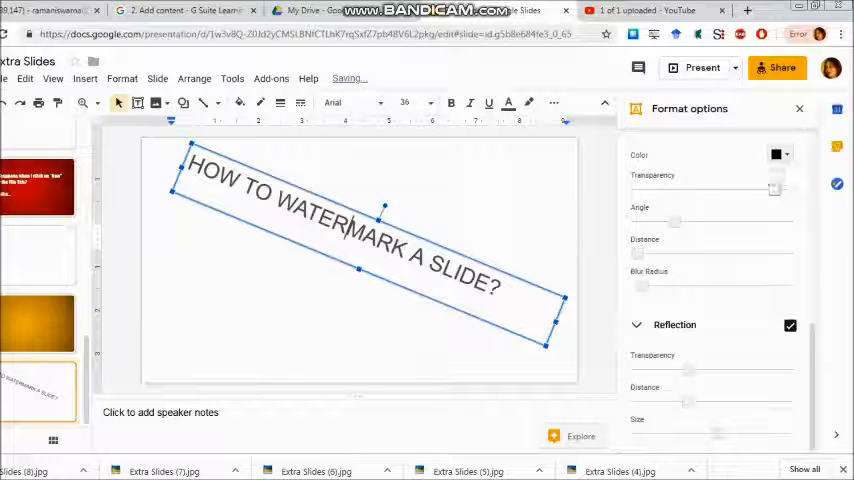
left_click(783, 154)
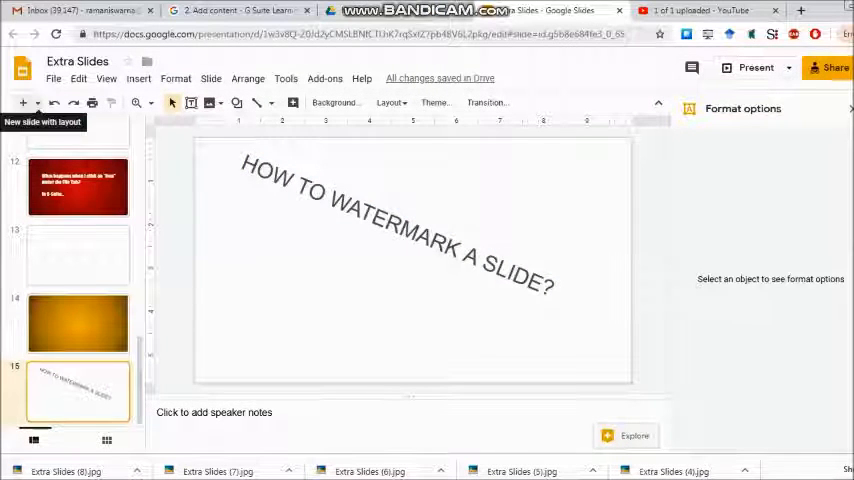
Download slide 15 as a JPEG image via File > Download as
left_click(53, 78)
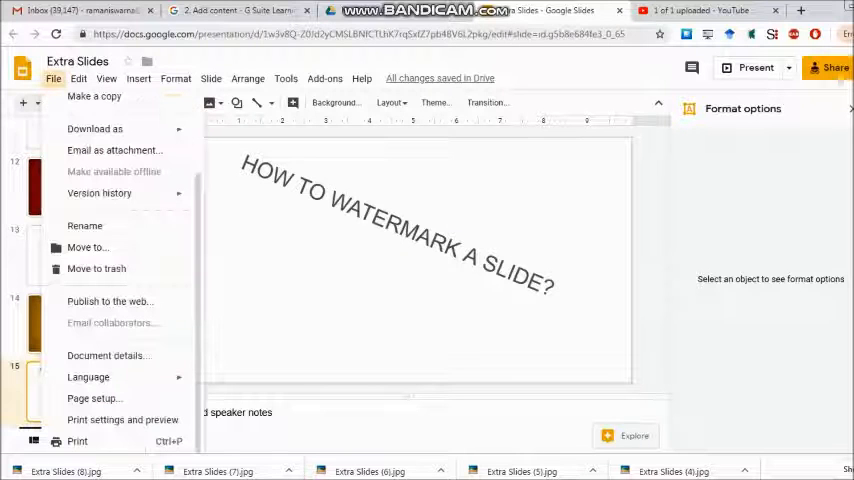
mouse_move(87, 247)
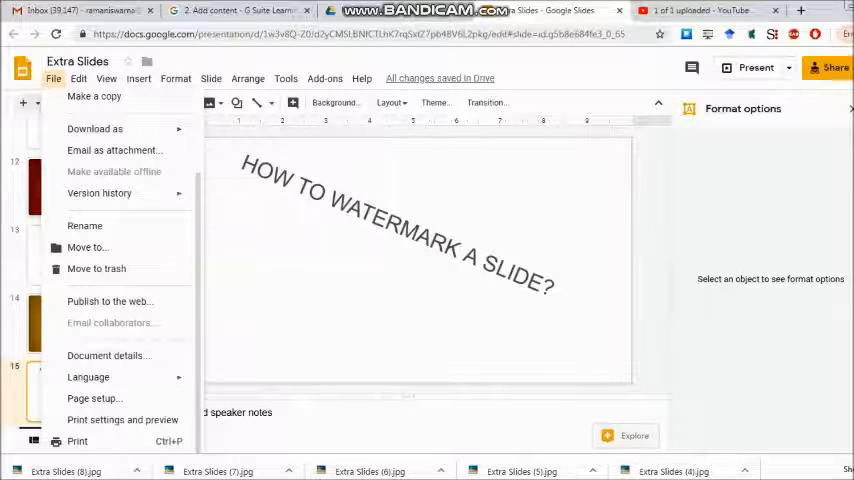
left_click(95, 128)
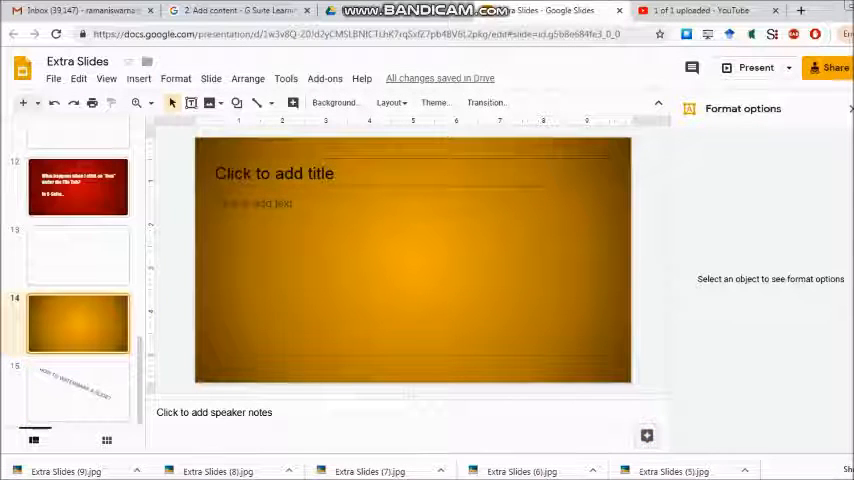
Title slide 14 'MY PRESENTATION', add the watermark body line, and begin uploading an image
type("MY")
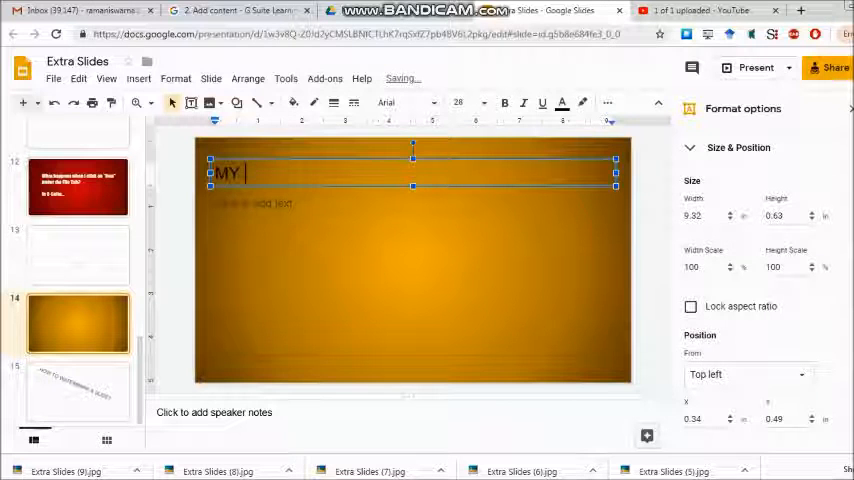
type("PRESENTAT")
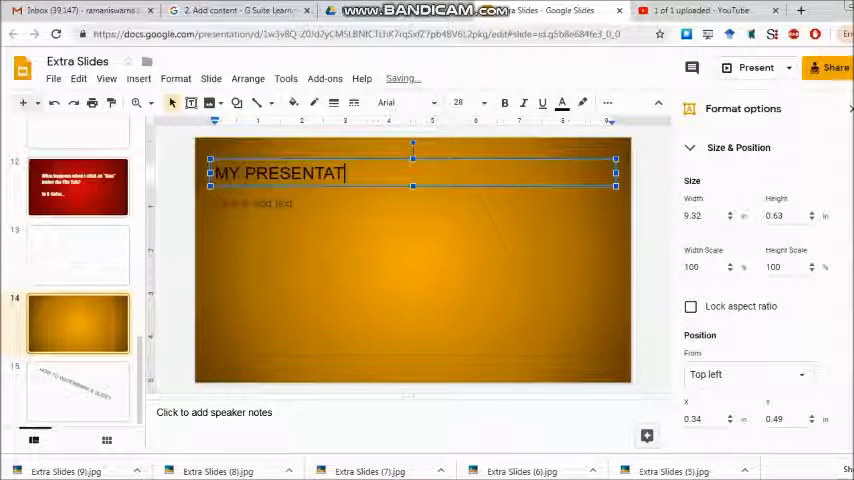
type("ION")
left_click(413, 273)
type("THIS IS GOING TO BE MY FIRST")
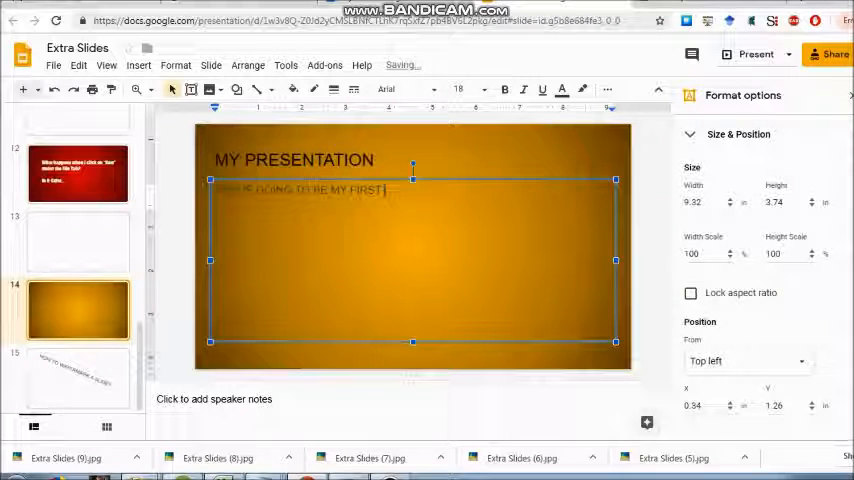
type("PRESENTATION WITH A WATER MARK ON IT.")
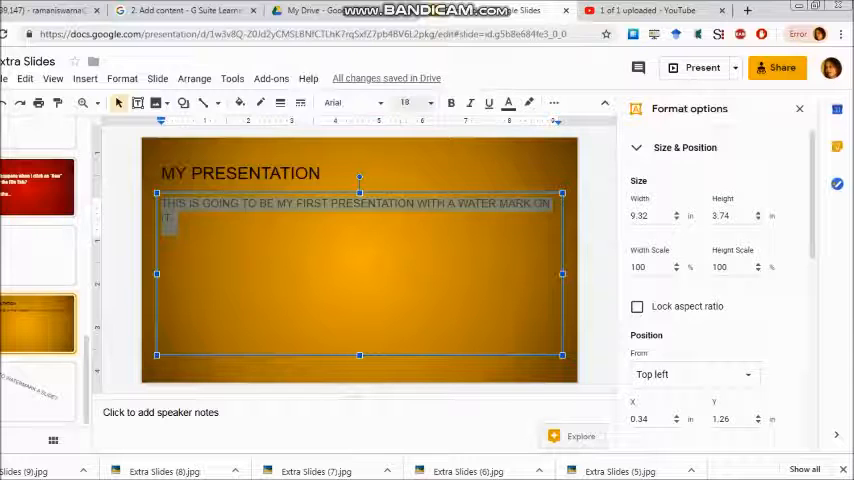
left_click(424, 71)
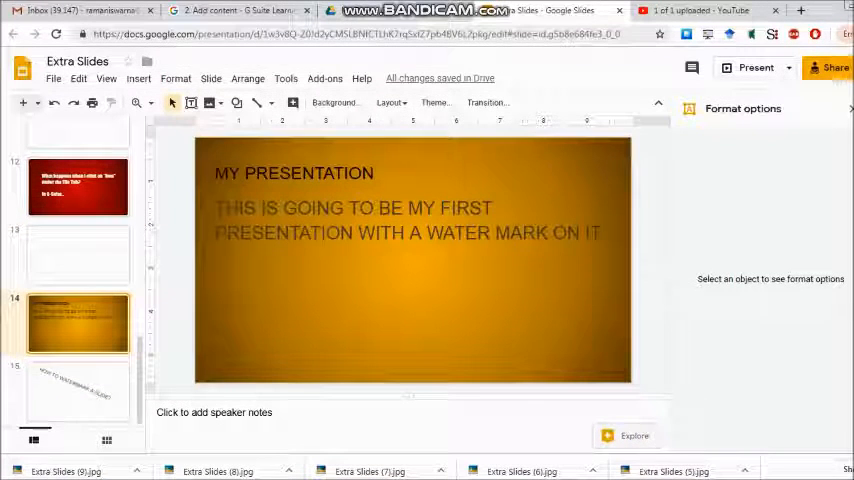
left_click(209, 102)
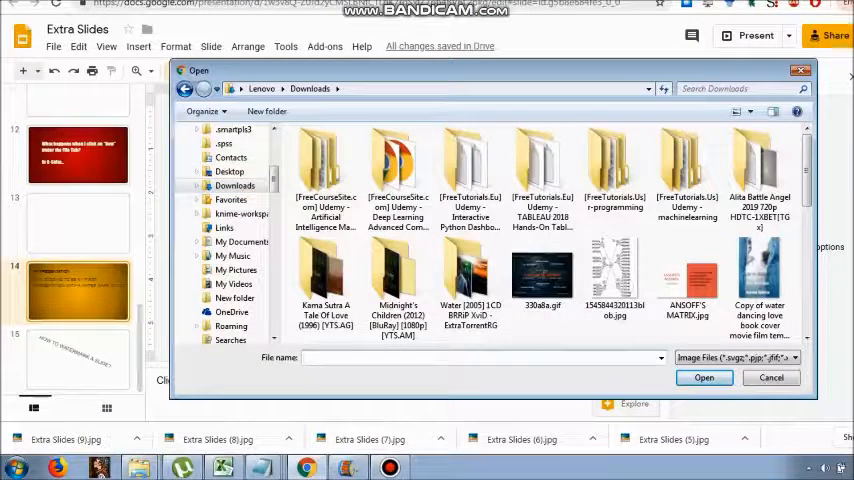
Insert Extra Slides (9).jpg onto slide 14 from the Open dialog
type("EXTRA")
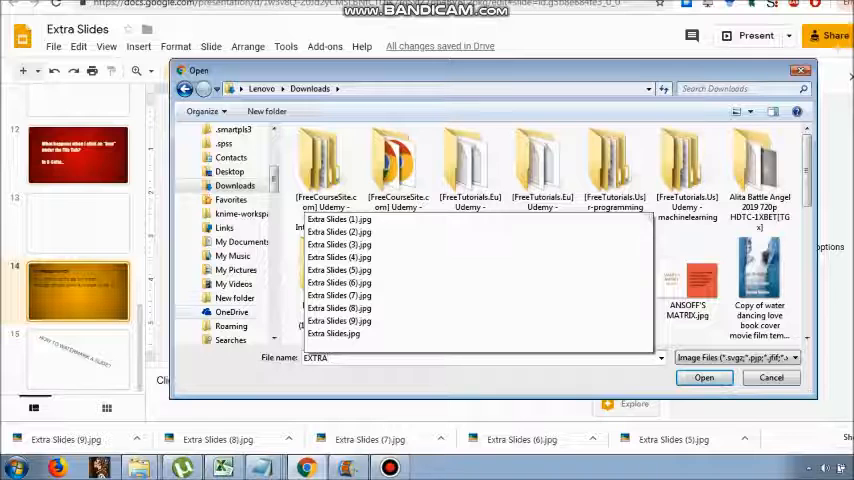
left_click(339, 320)
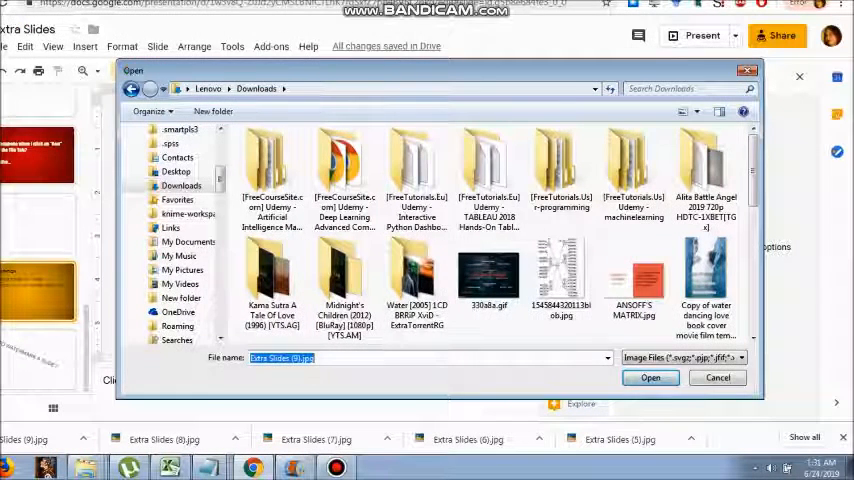
left_click(651, 377)
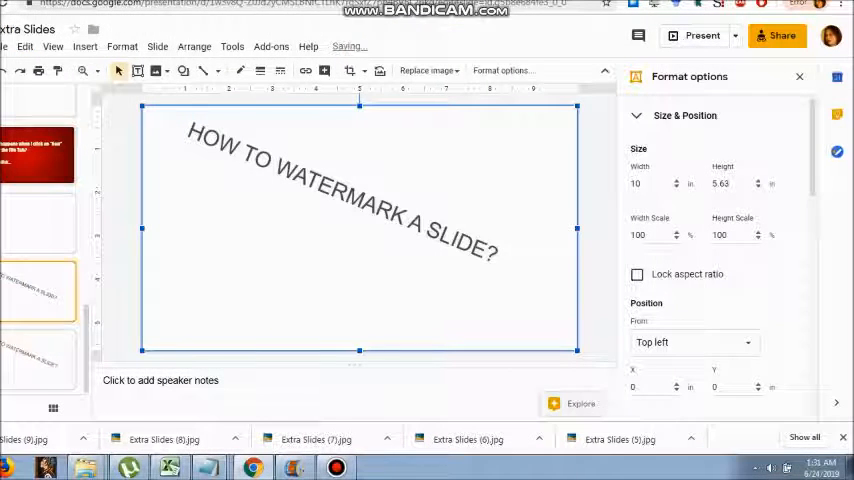
Send the watermark image to back, behind the title and body text
right_click(340, 220)
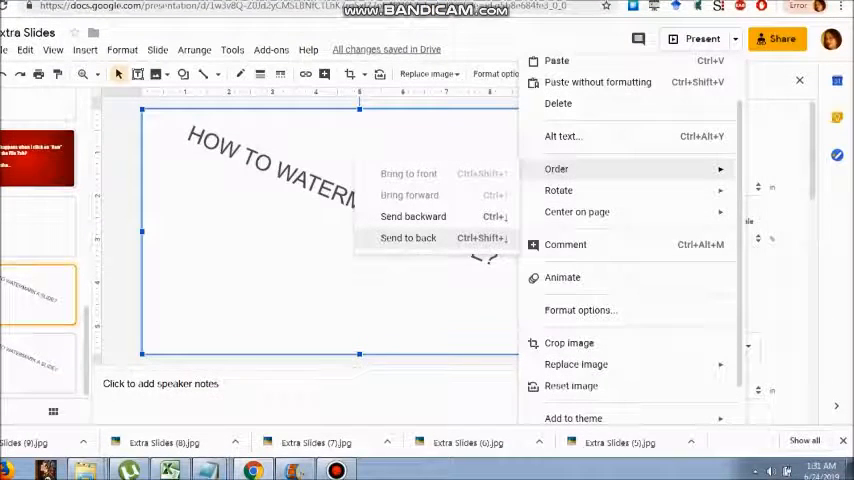
left_click(408, 237)
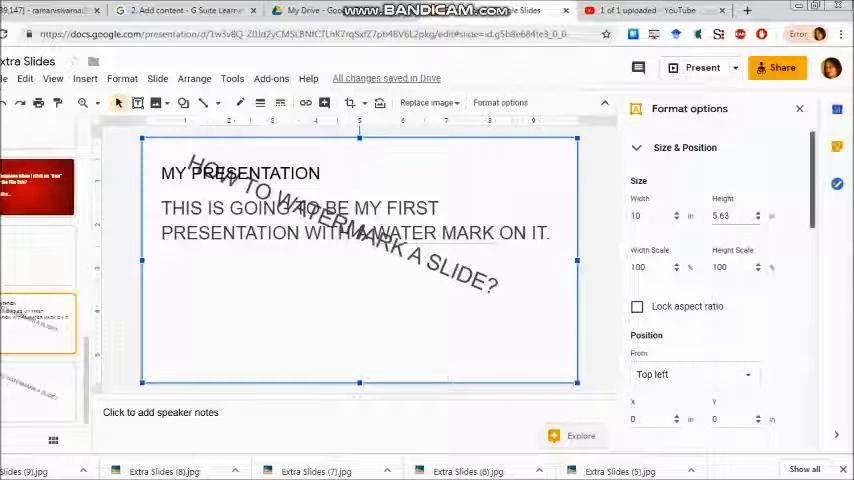
Raise the watermark image's transparency so the gradient shows, then open the File menu
scroll("down", 3)
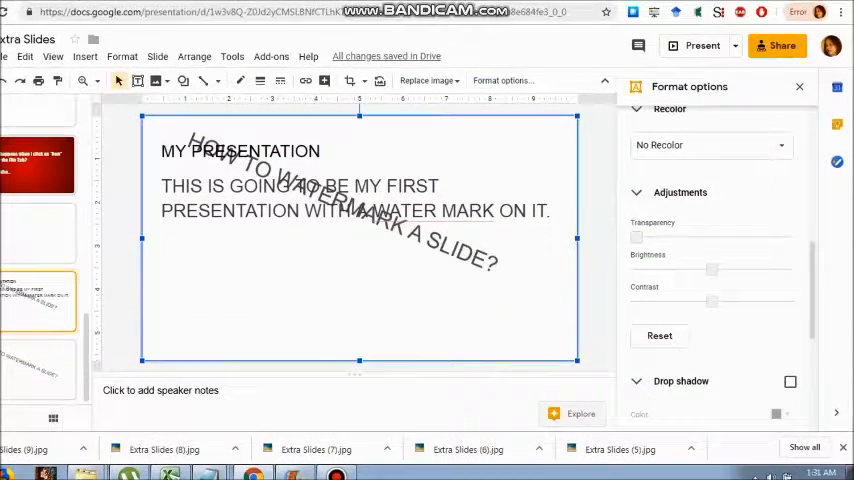
left_click_drag(637, 237, 677, 237)
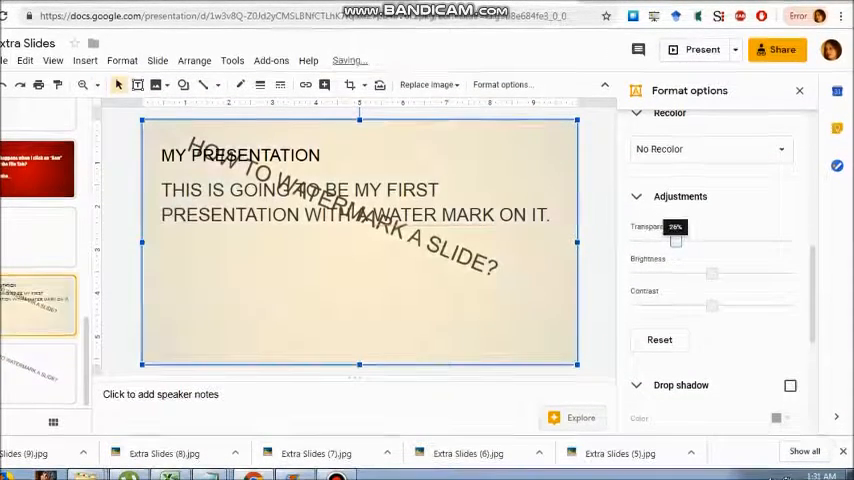
left_click_drag(678, 237, 708, 237)
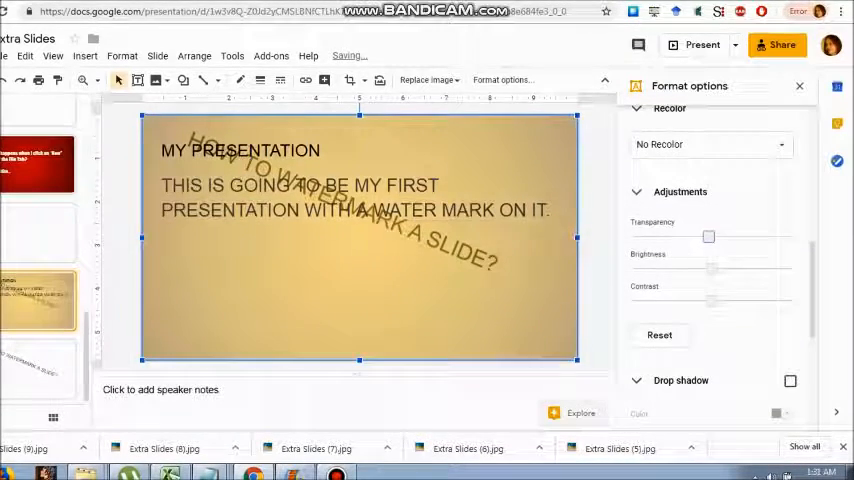
left_click_drag(709, 237, 747, 233)
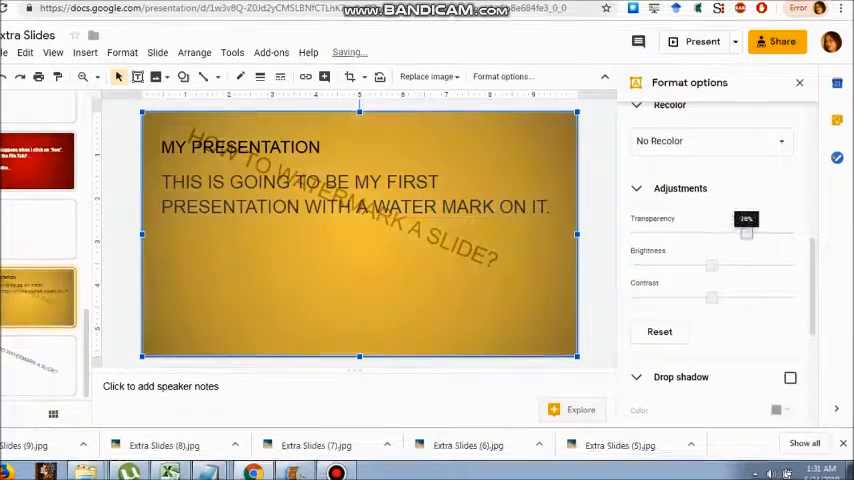
left_click_drag(747, 232, 775, 232)
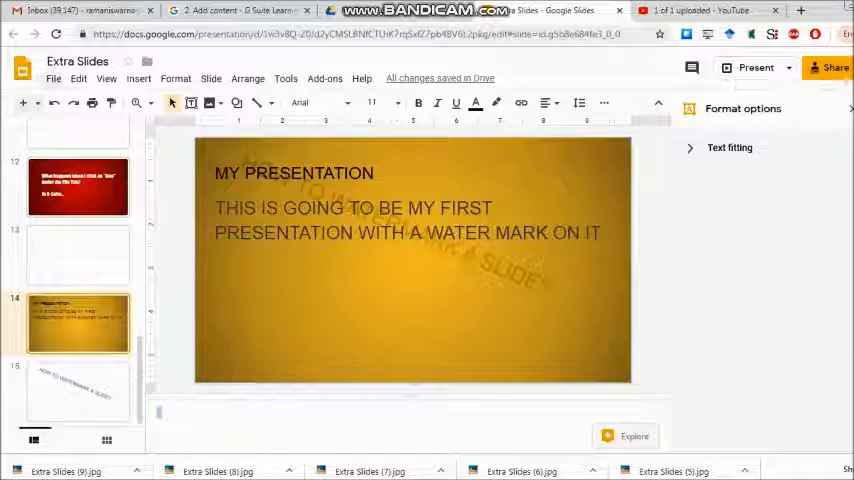
left_click(53, 78)
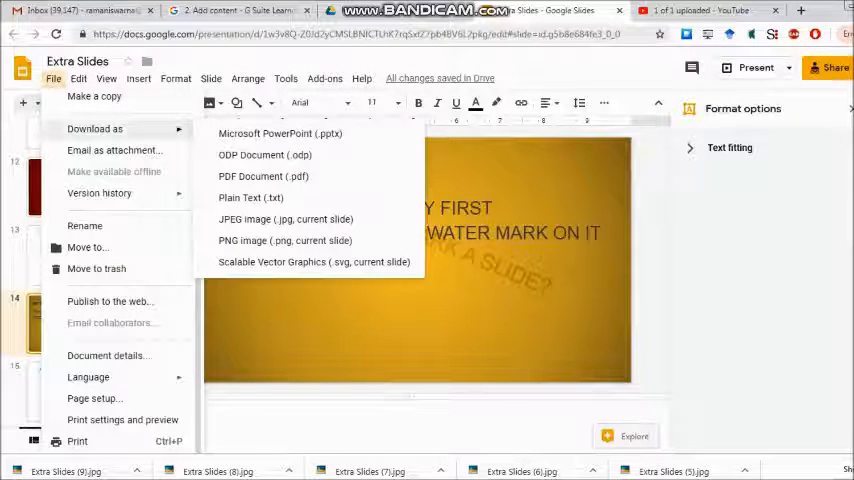